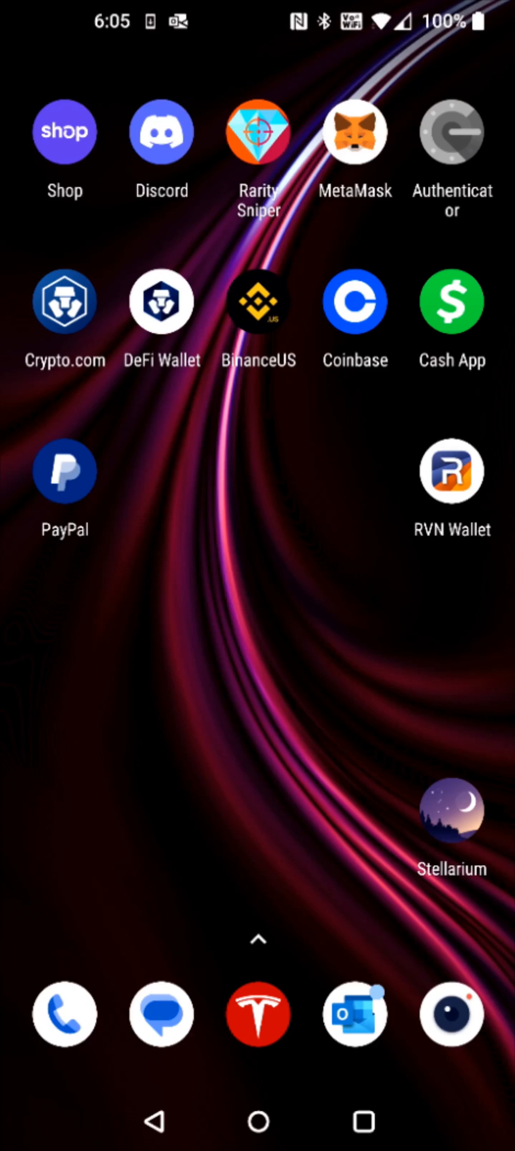
pyautogui.moveTo(59, 603)
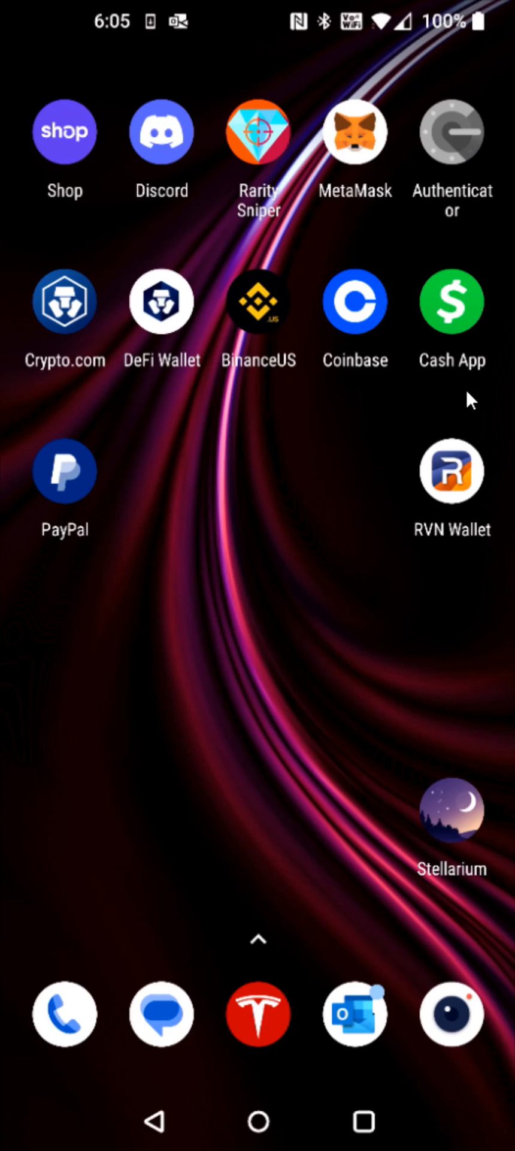
pyautogui.moveTo(66, 564)
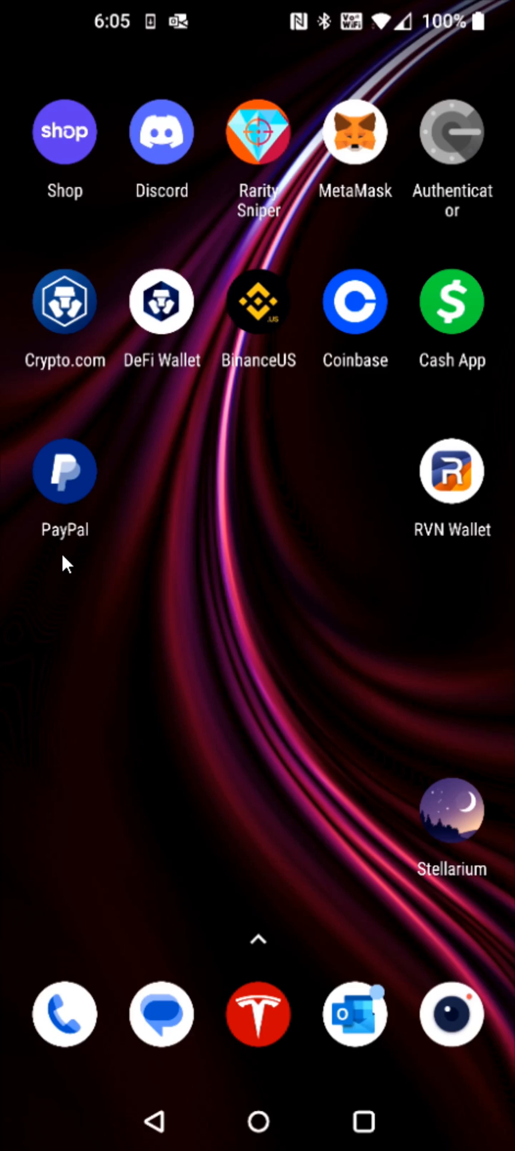
# Reach PayPal's Bitcoin holding via Finances > Crypto and bring up its transfer actions menu.
pyautogui.click(64, 471)
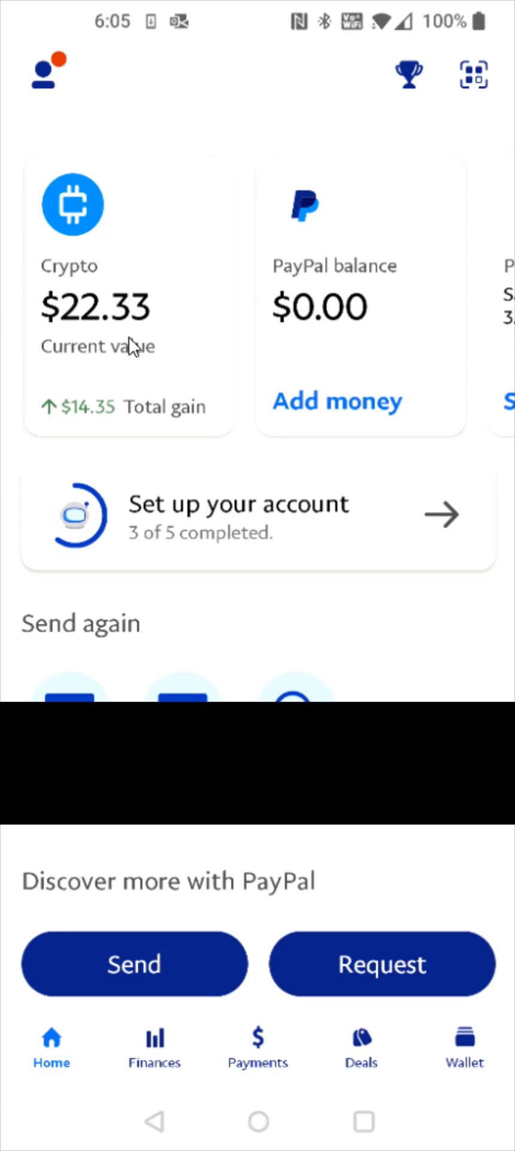
pyautogui.moveTo(128, 308)
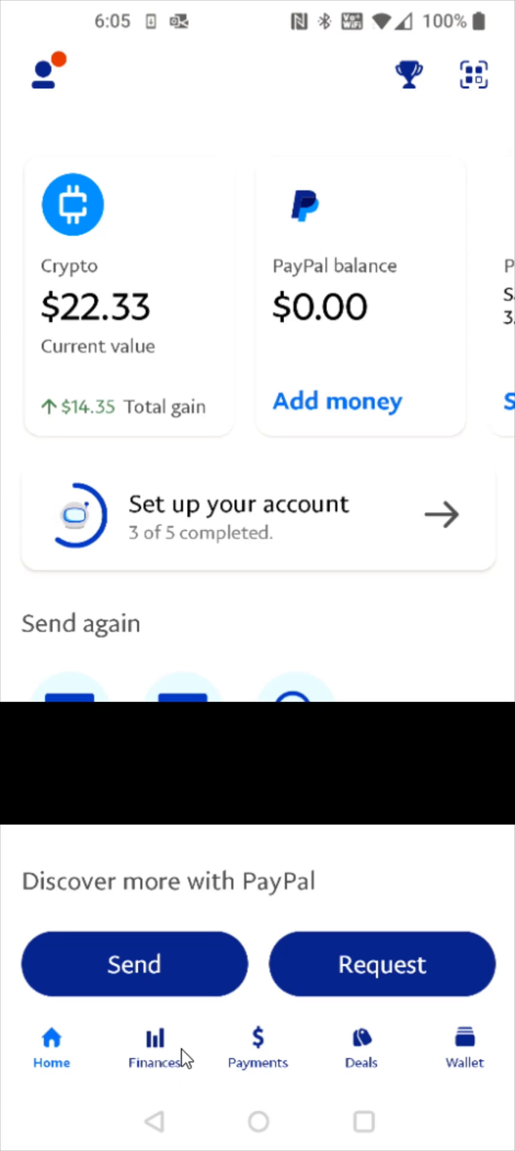
pyautogui.click(155, 1046)
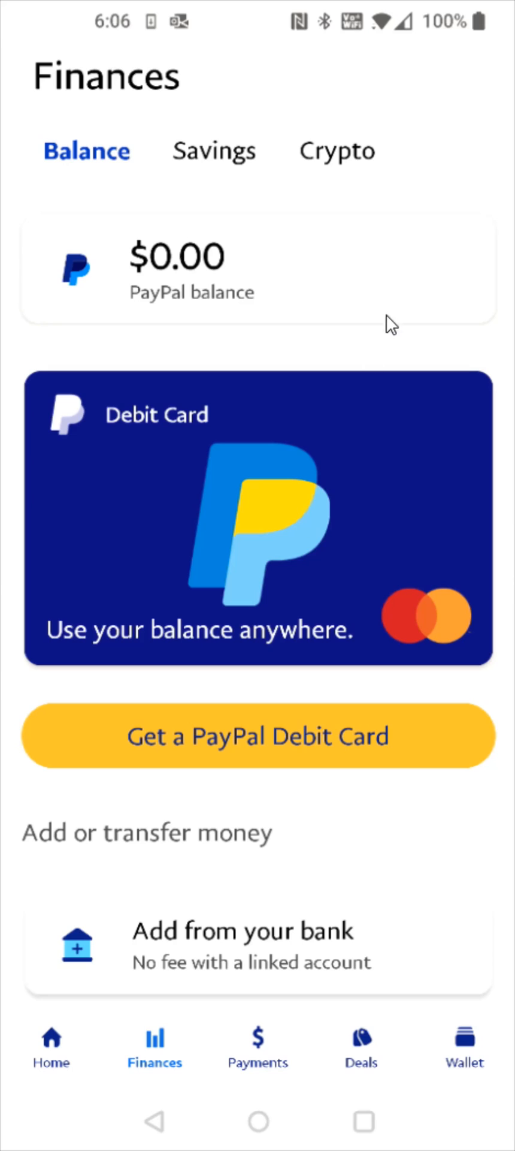
pyautogui.moveTo(326, 182)
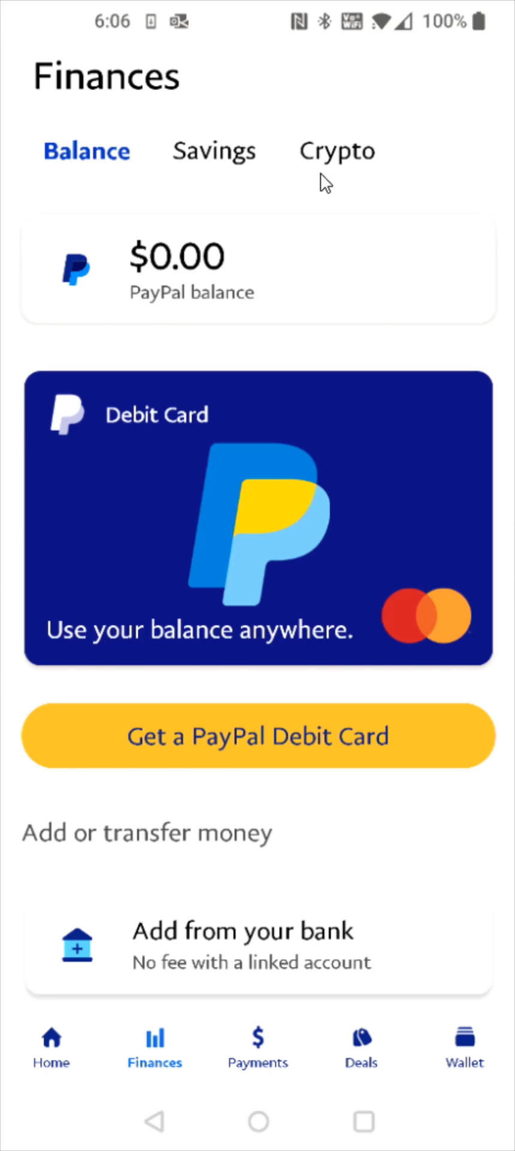
pyautogui.click(337, 151)
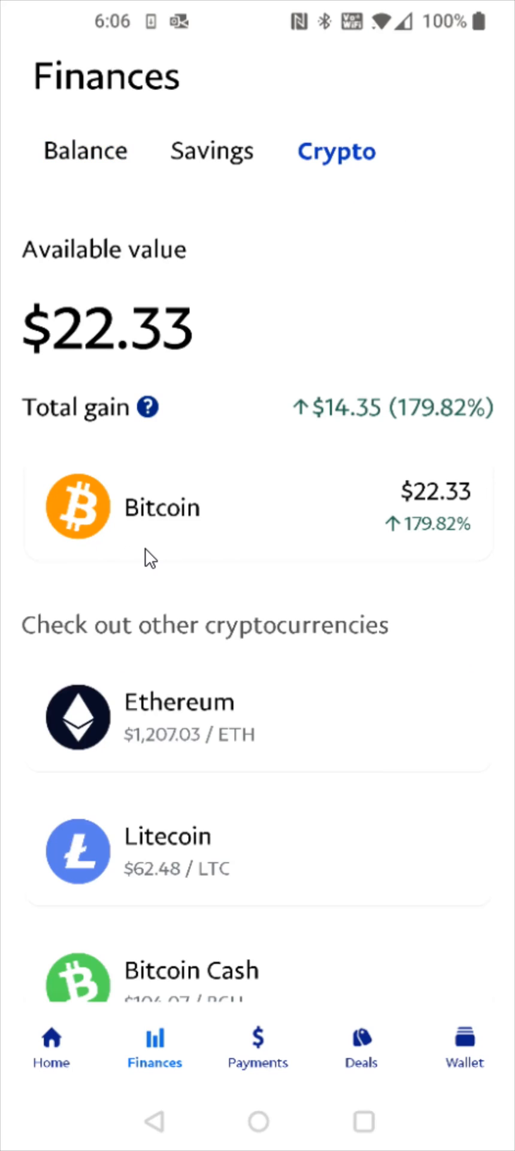
pyautogui.click(162, 506)
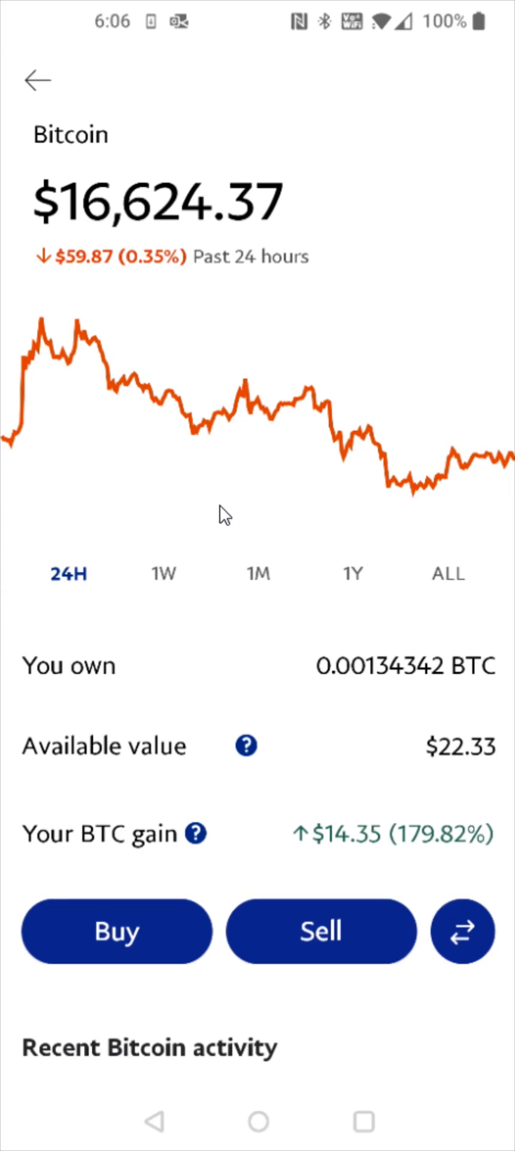
pyautogui.moveTo(477, 969)
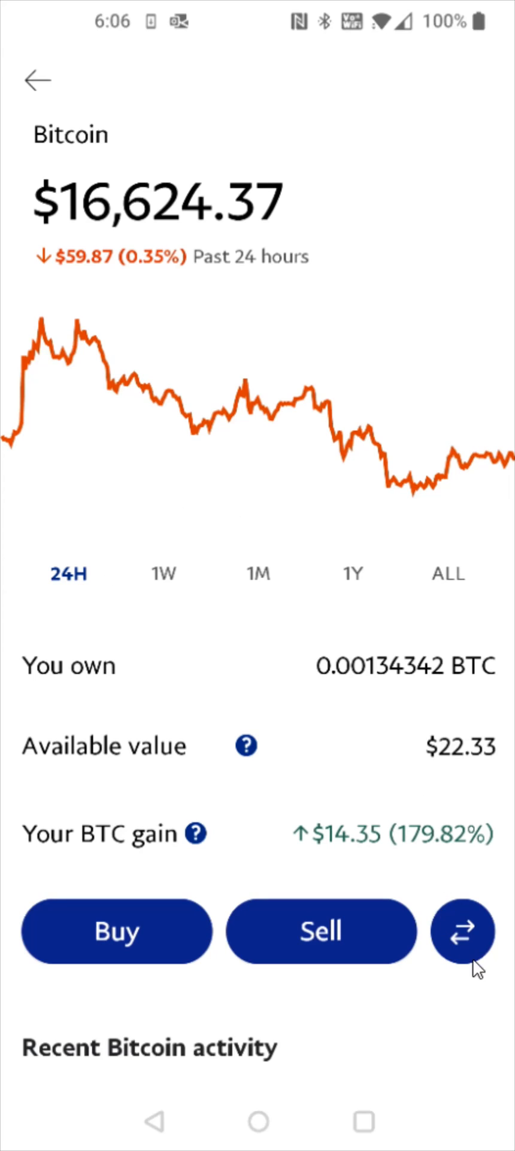
pyautogui.click(462, 930)
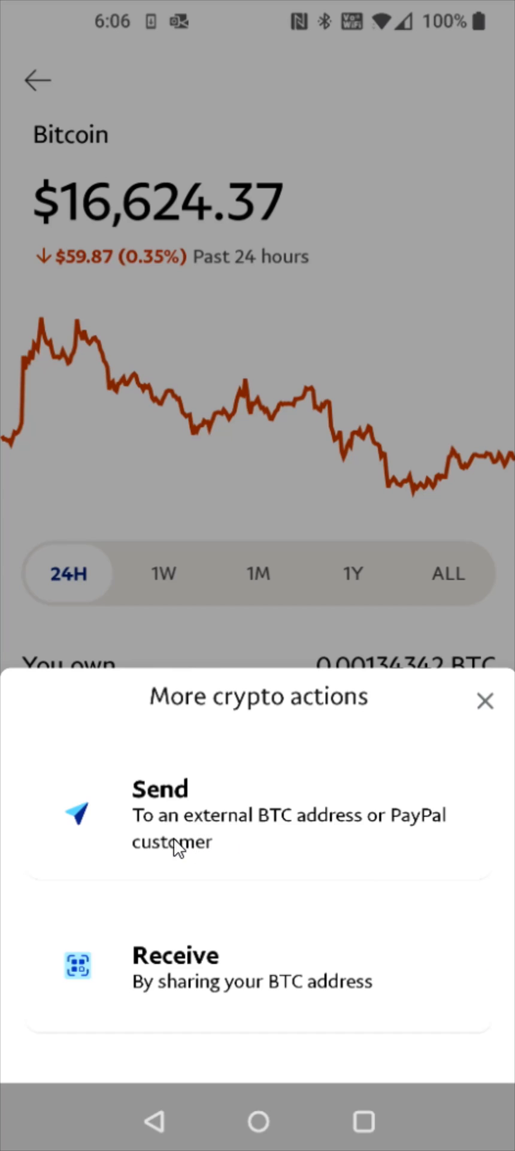
pyautogui.moveTo(286, 836)
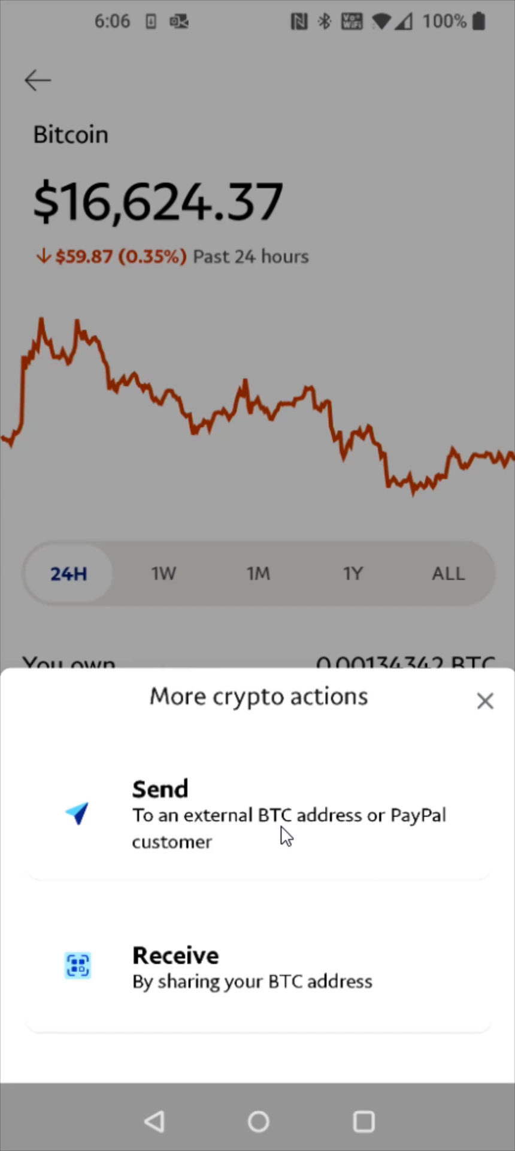
pyautogui.moveTo(178, 842)
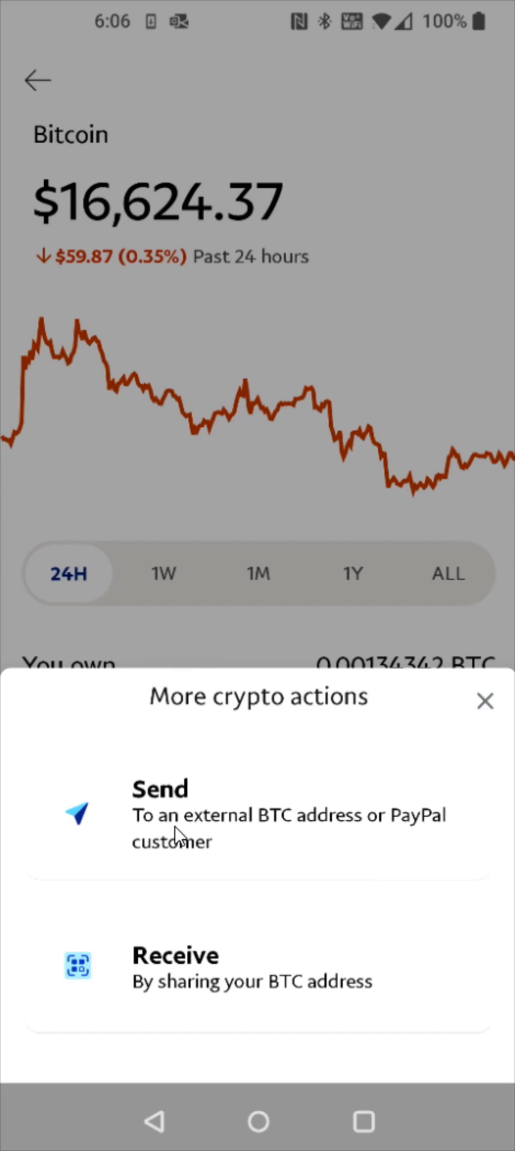
# Return to the Android home screen, leaving PayPal in the background.
pyautogui.click(257, 812)
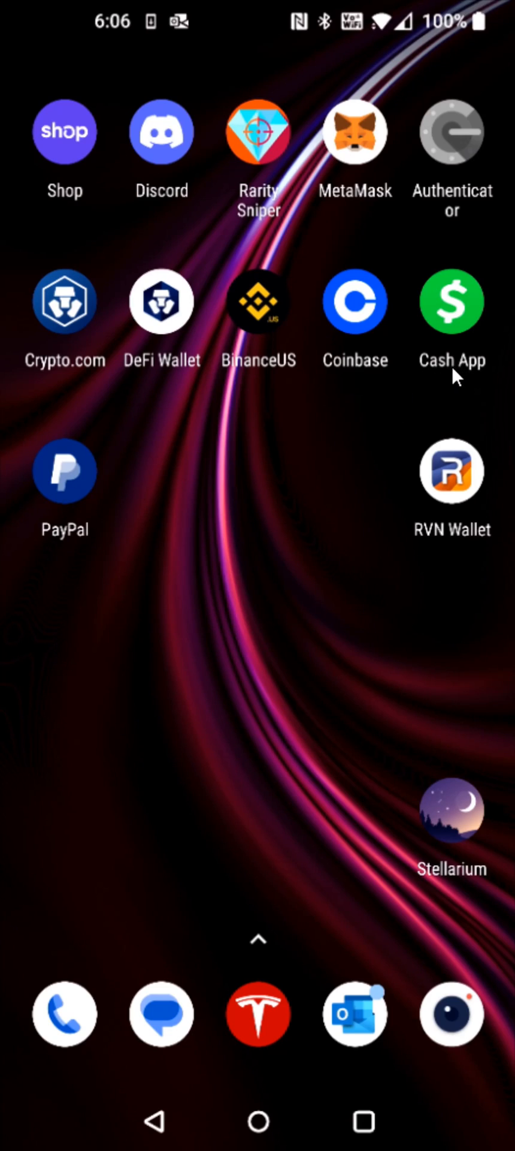
# Launch Cash App and show the Money overview with the $144.33 Bitcoin card.
pyautogui.click(451, 301)
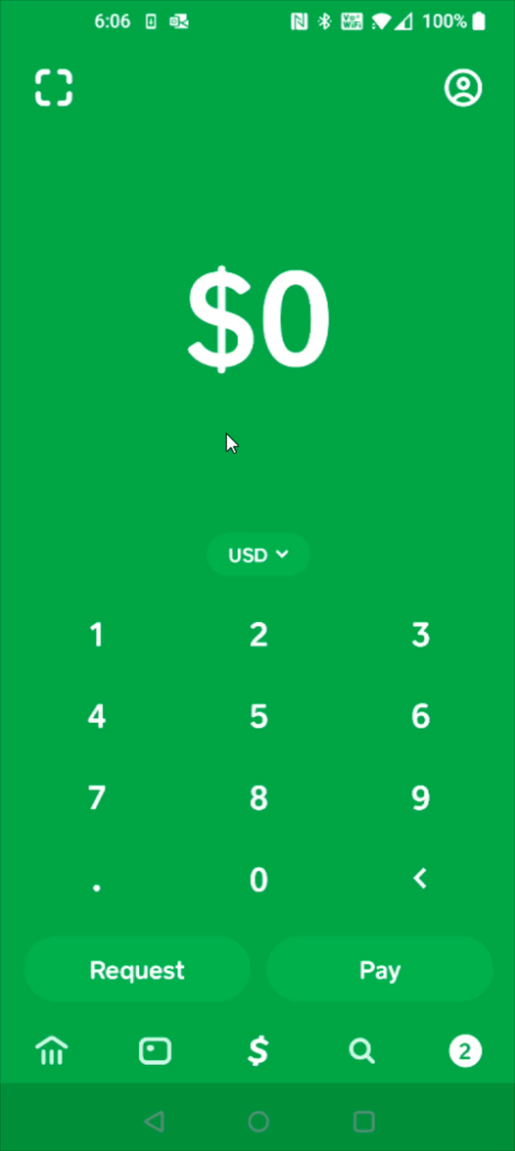
pyautogui.moveTo(80, 1068)
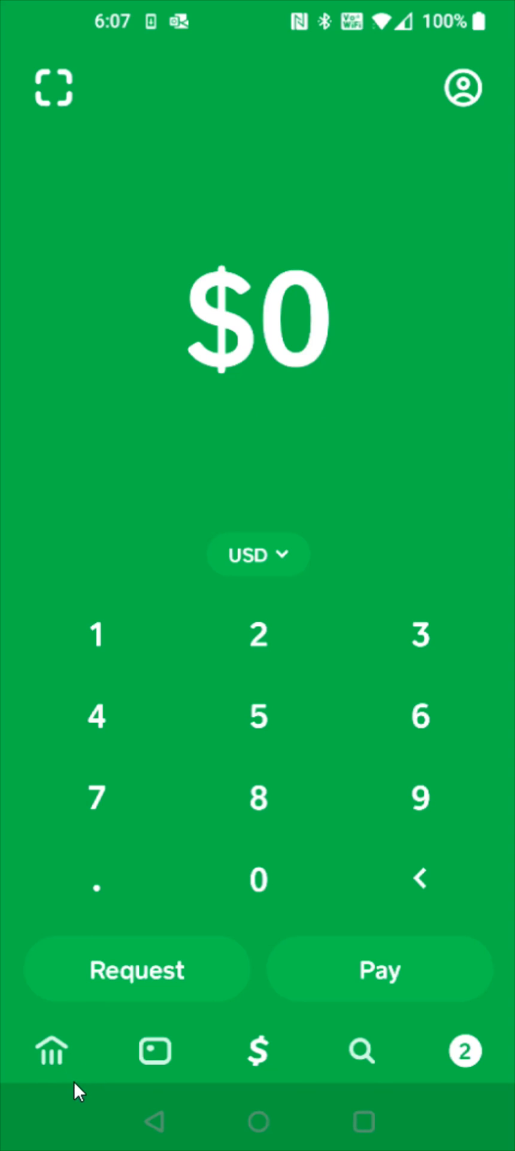
pyautogui.click(51, 1051)
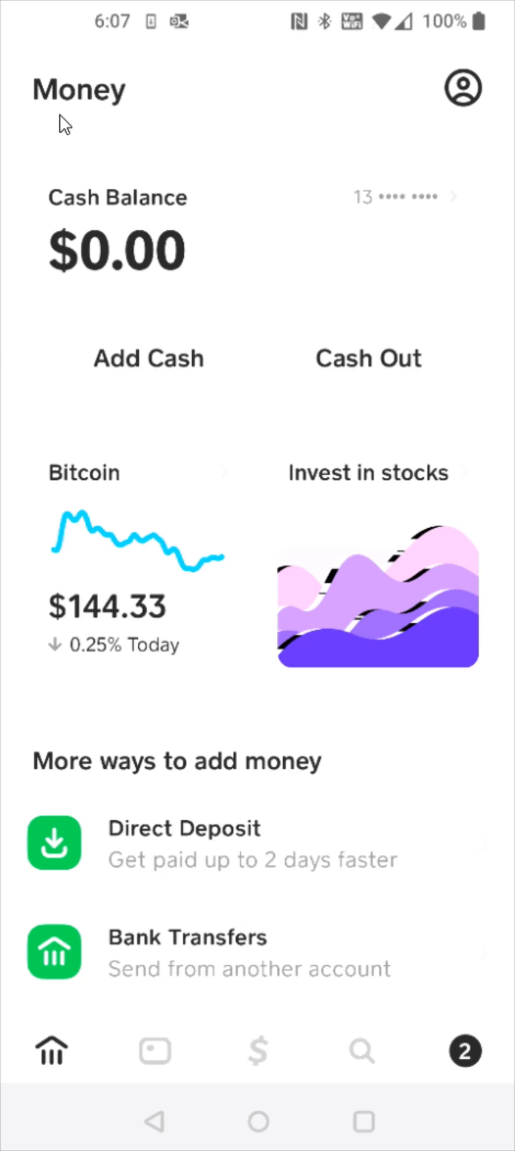
pyautogui.moveTo(136, 659)
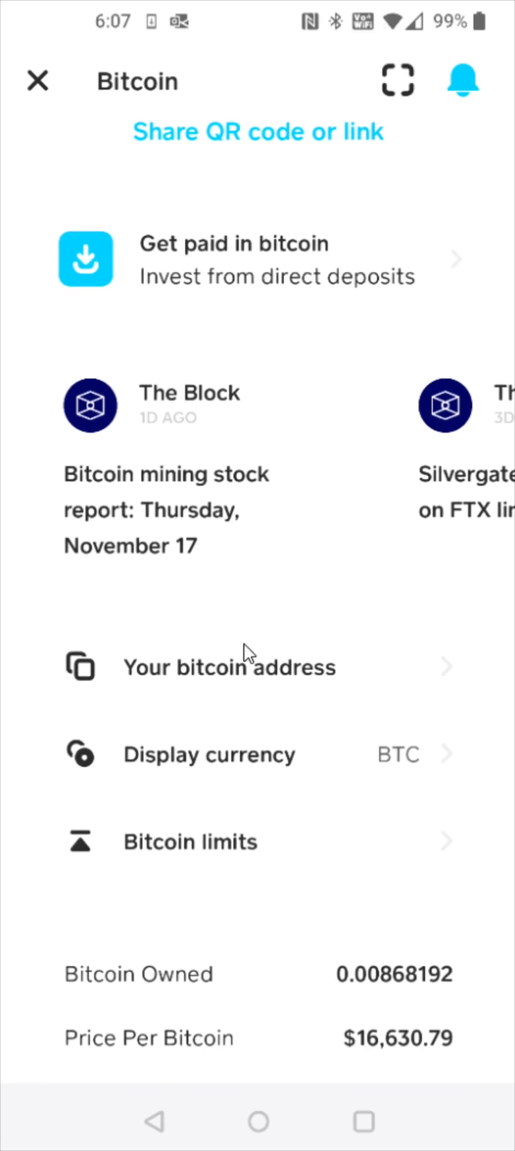
pyautogui.moveTo(233, 704)
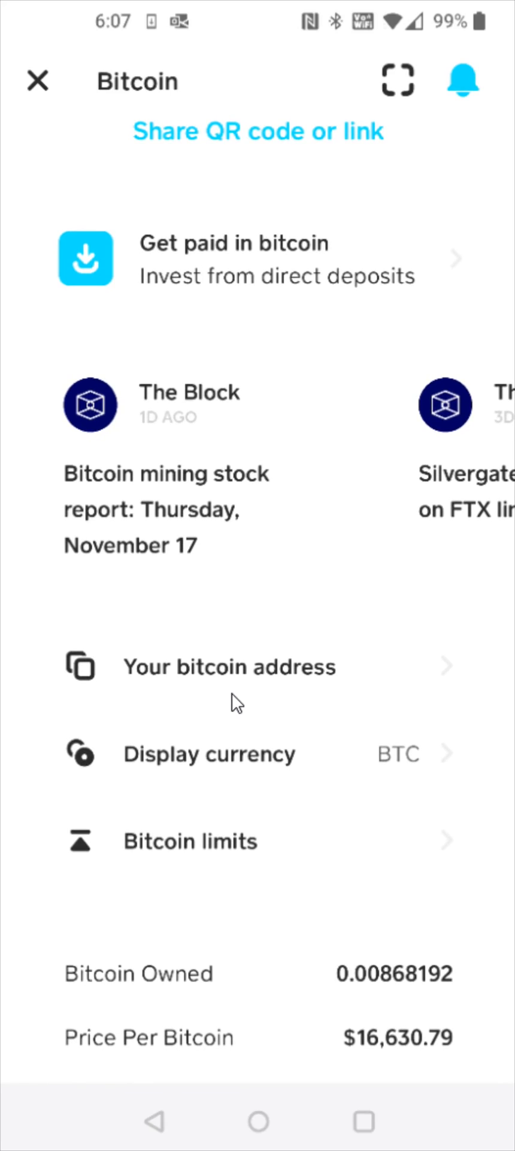
# Reveal your Cash App bitcoin receiving address and copy it to the clipboard.
pyautogui.click(229, 667)
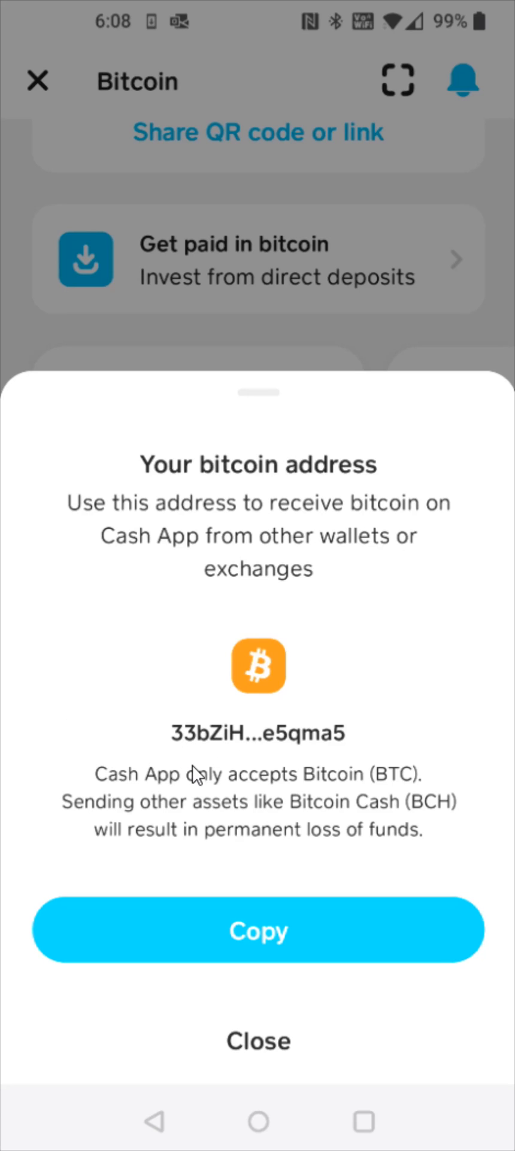
pyautogui.moveTo(366, 958)
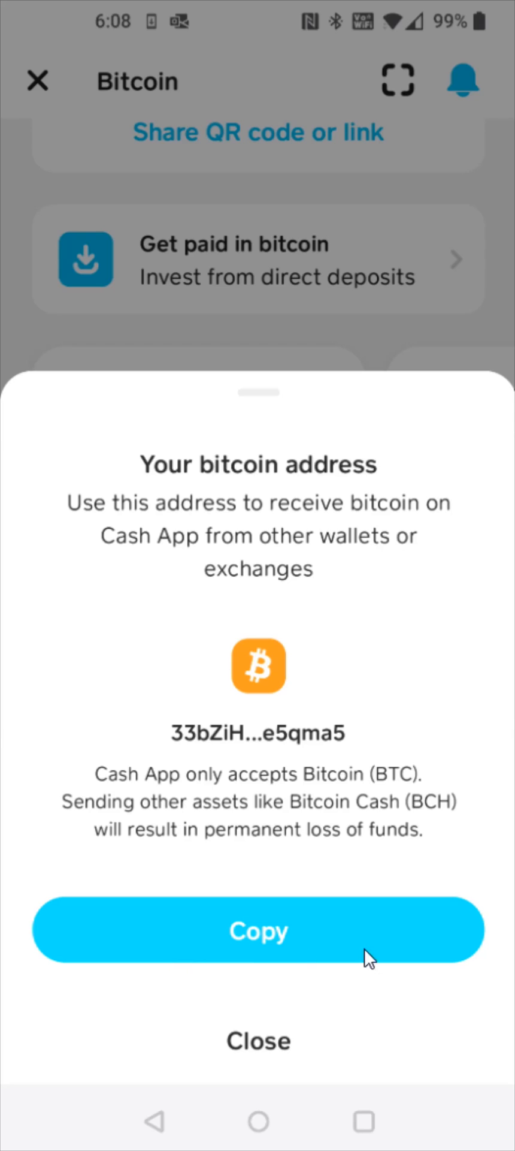
pyautogui.click(259, 930)
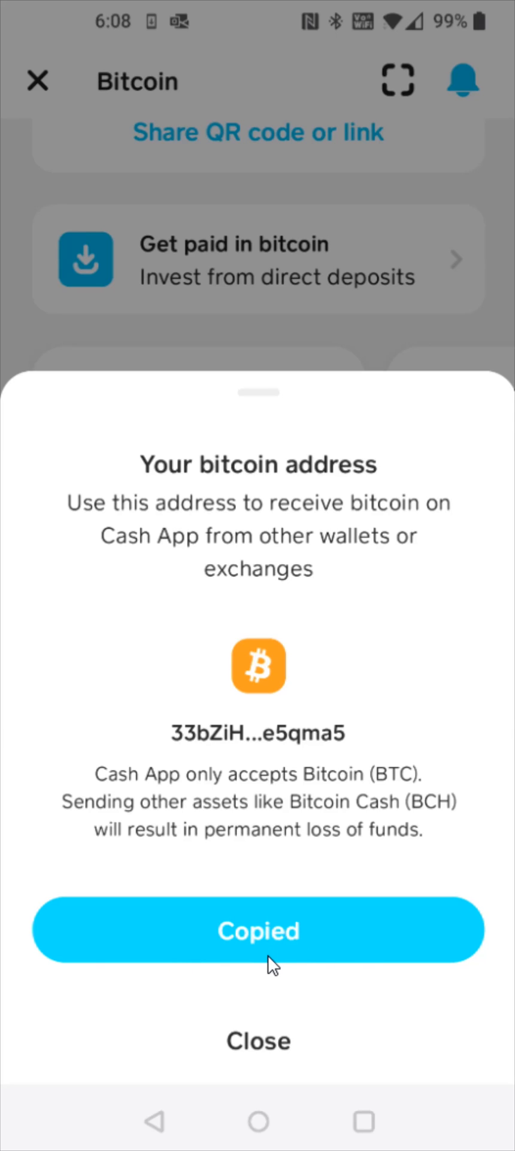
pyautogui.moveTo(255, 966)
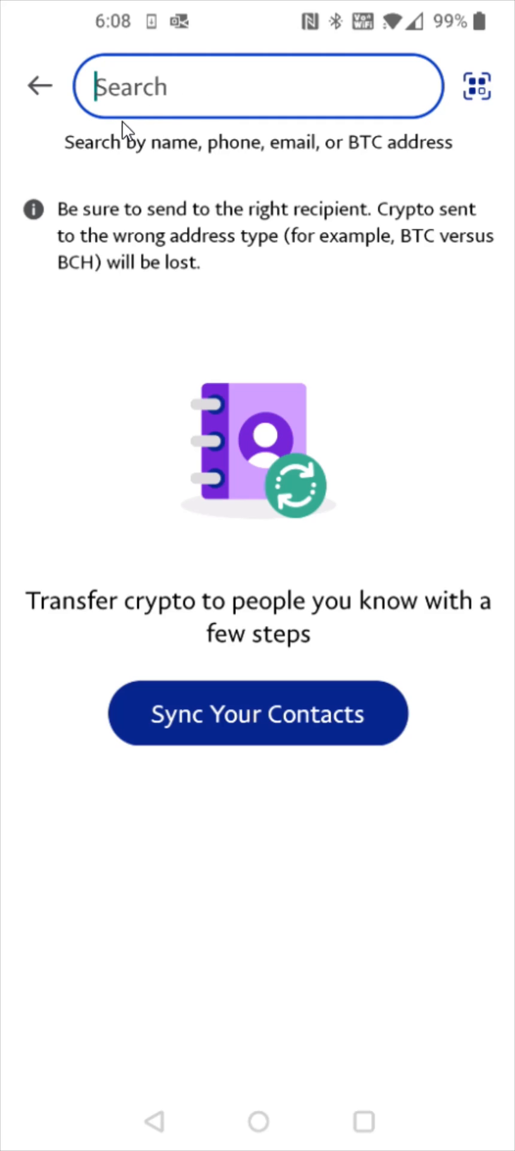
pyautogui.write('Em3c6UJwZzjE15fNe5qma5')
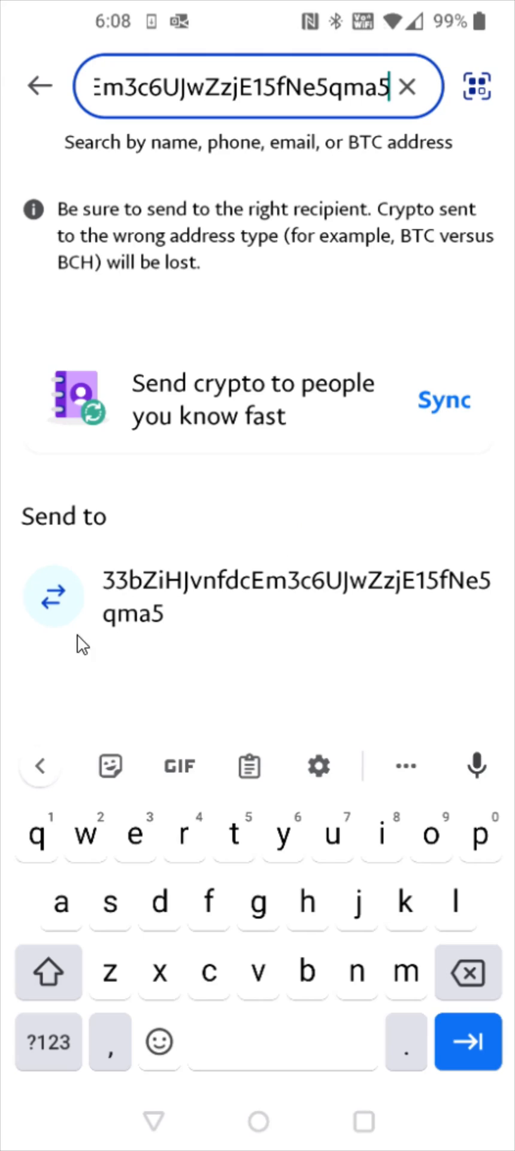
pyautogui.moveTo(142, 622)
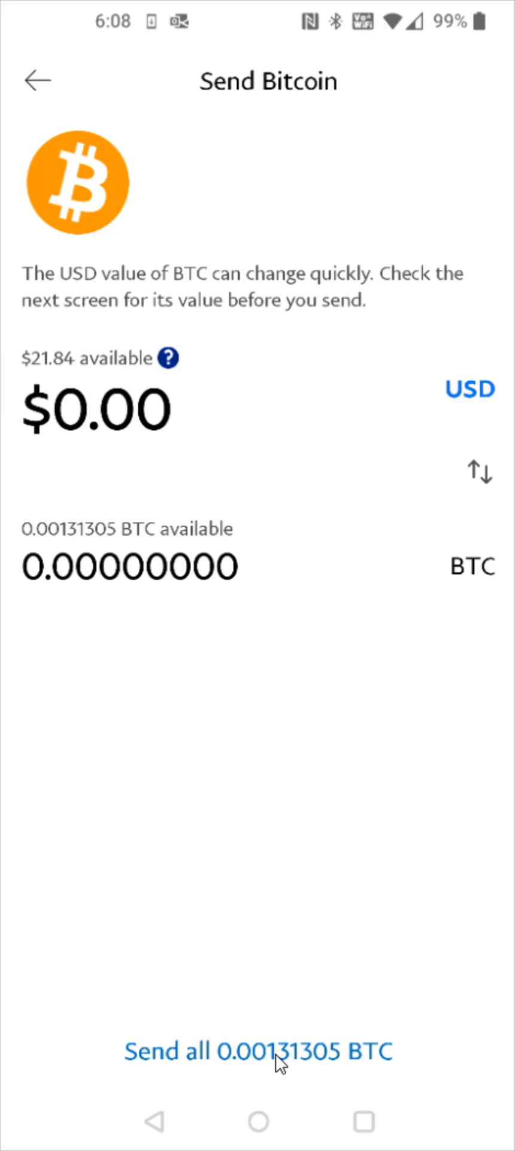
# Send all 0.00131305 BTC and pass the SMS security check to reach Review and send.
pyautogui.click(257, 1052)
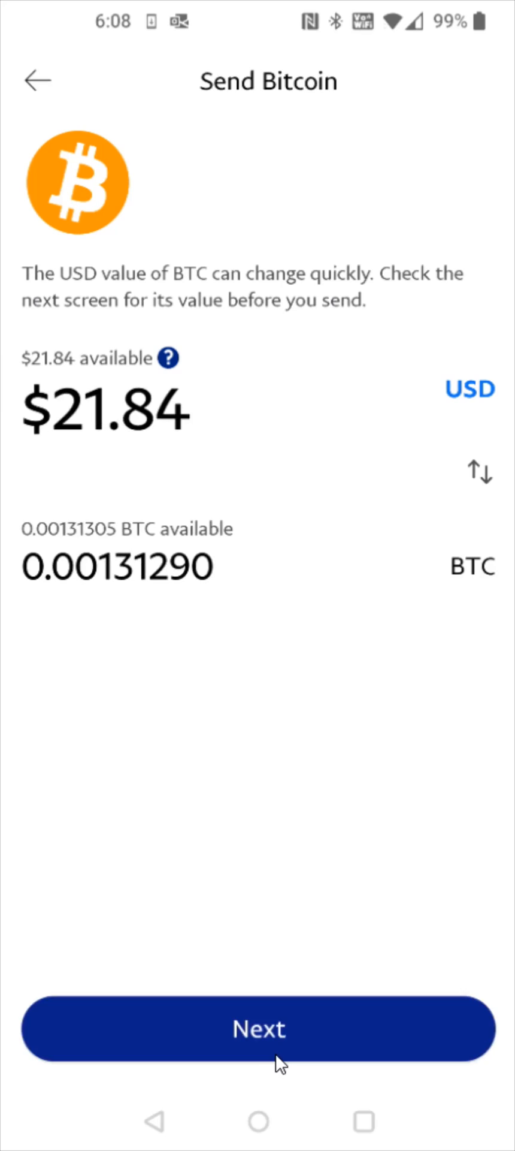
pyautogui.click(258, 1029)
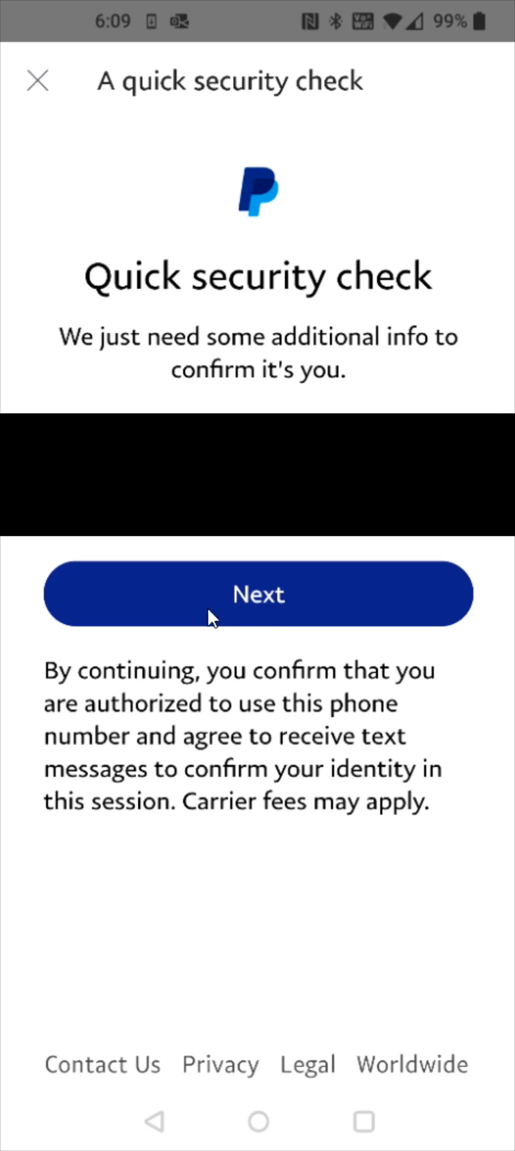
pyautogui.click(259, 593)
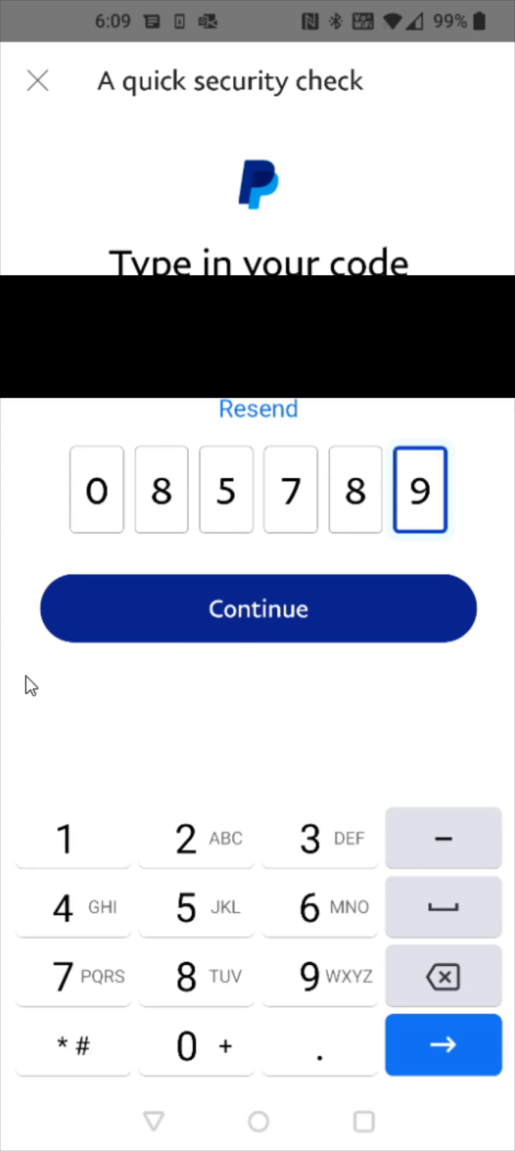
pyautogui.click(258, 608)
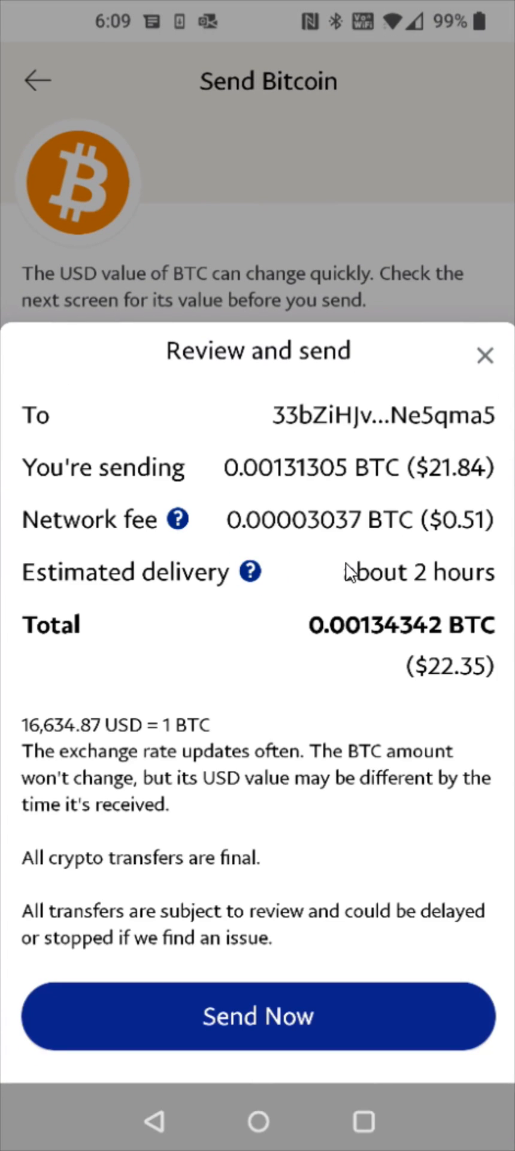
pyautogui.moveTo(231, 408)
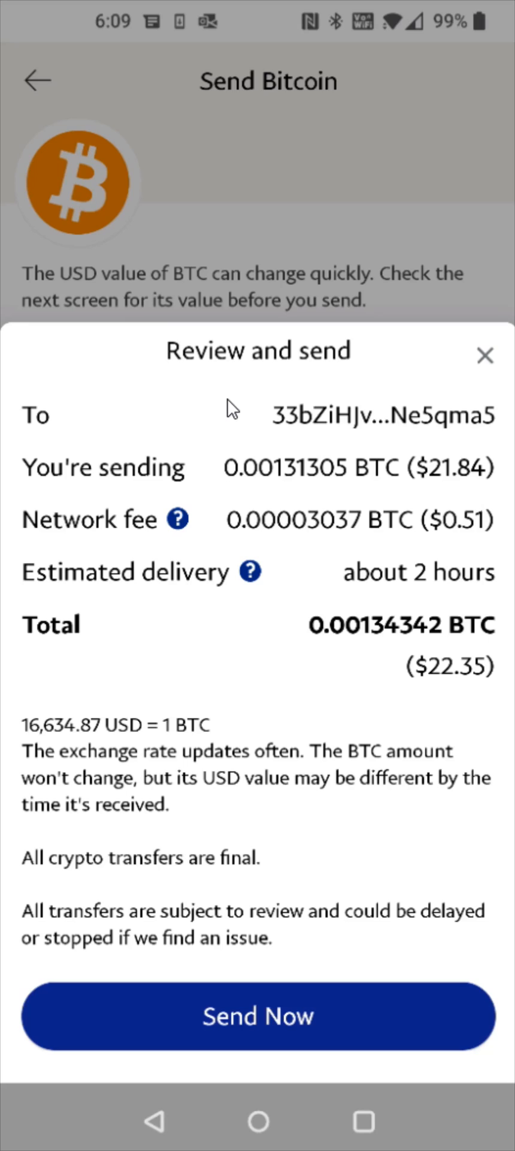
pyautogui.moveTo(242, 490)
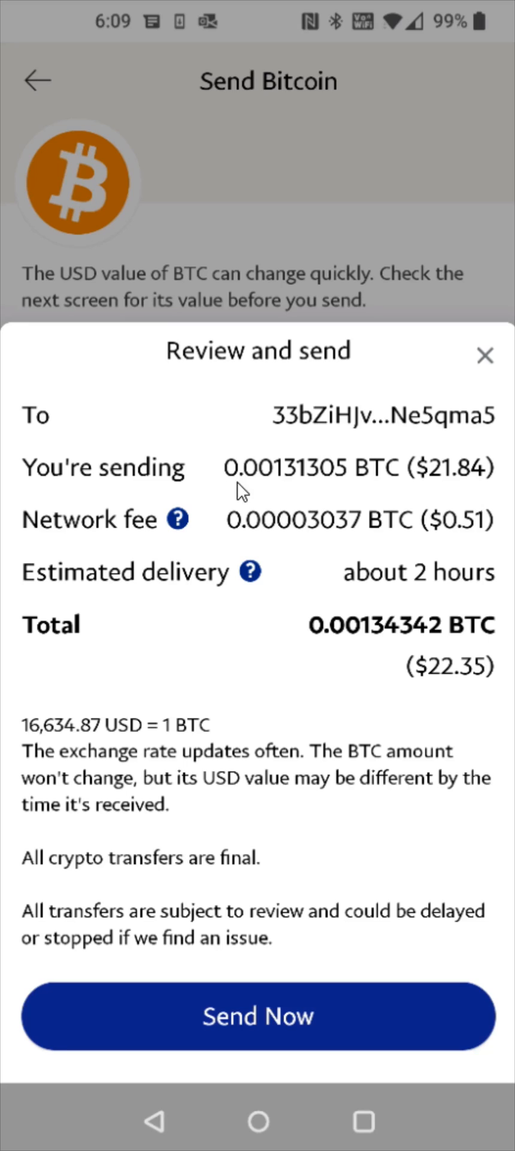
pyautogui.moveTo(289, 1055)
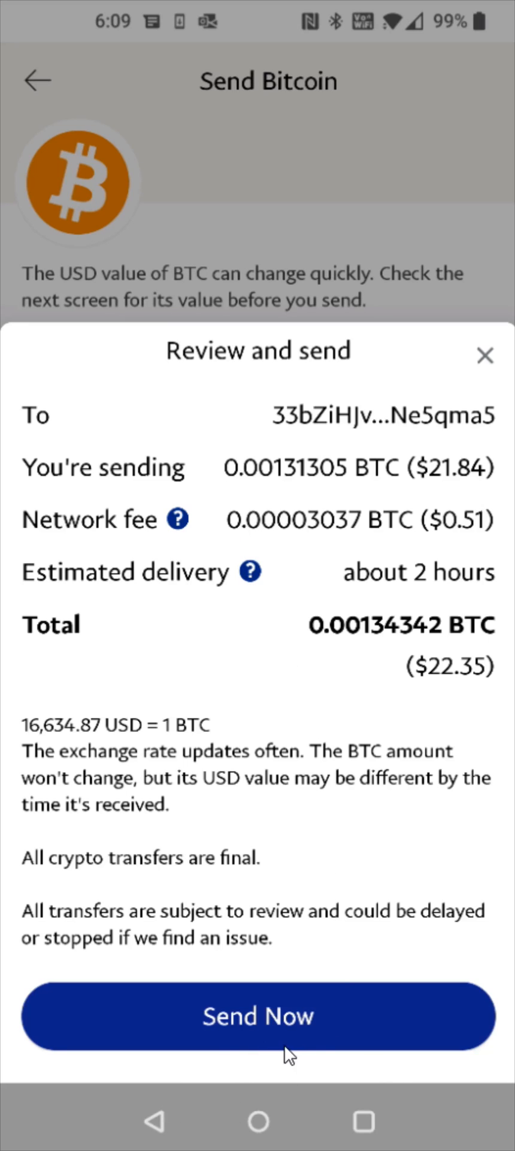